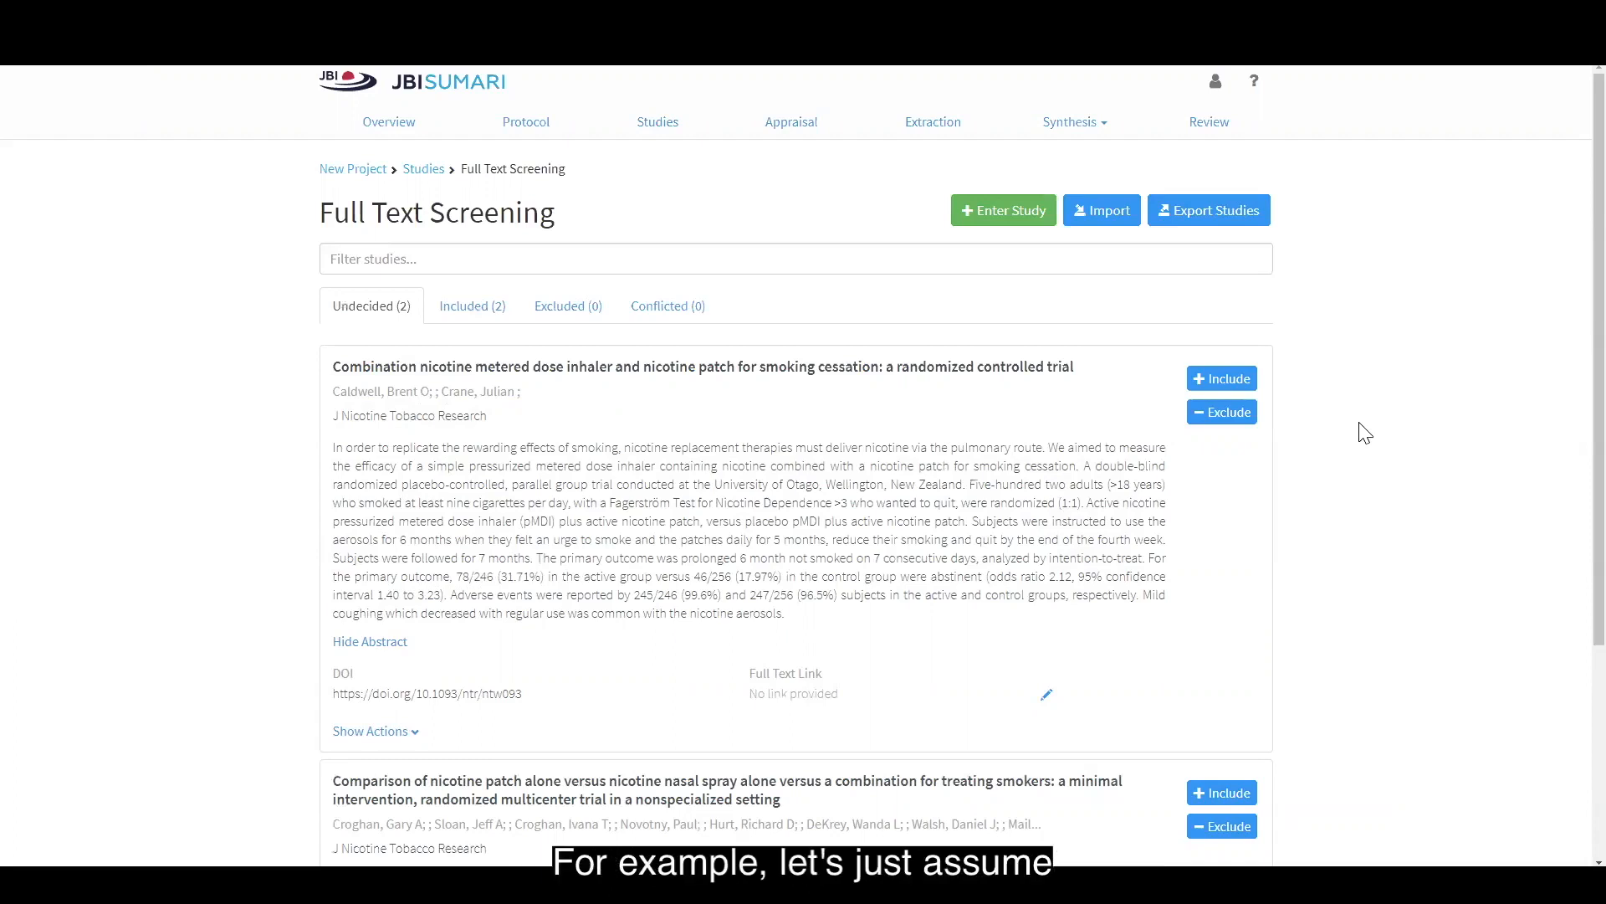
Open the merge dialog for the undecided nicotine inhaler and patch trial.
{"action": "scroll", "scroll_direction": "down", "scroll_amount": 3}
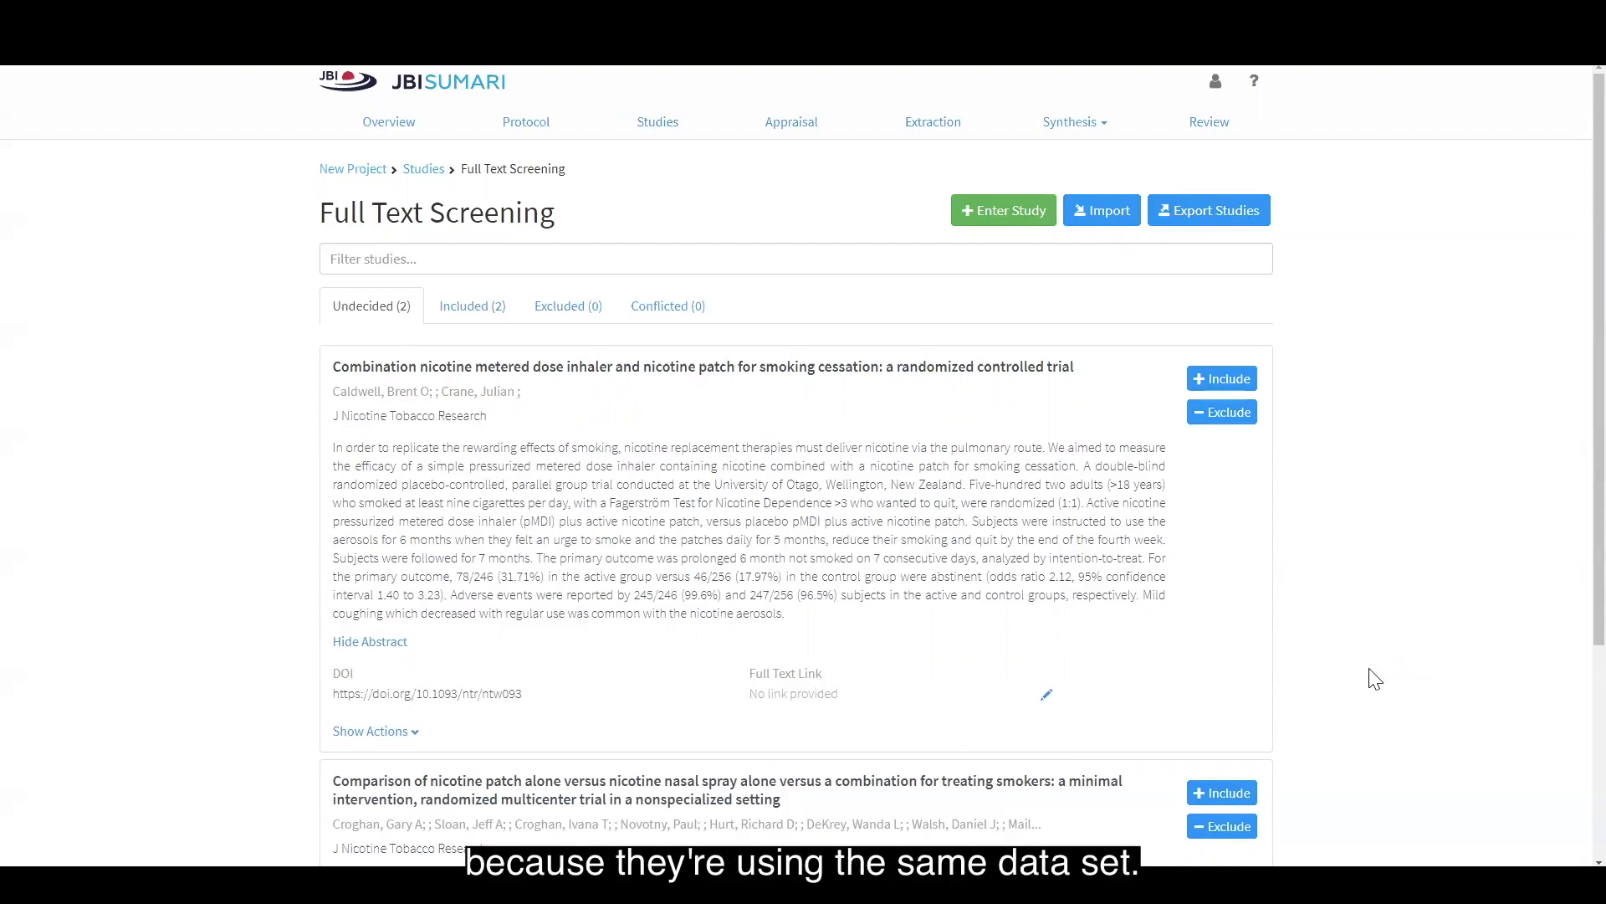
{"action": "mouse_move", "coordinate": [361, 757]}
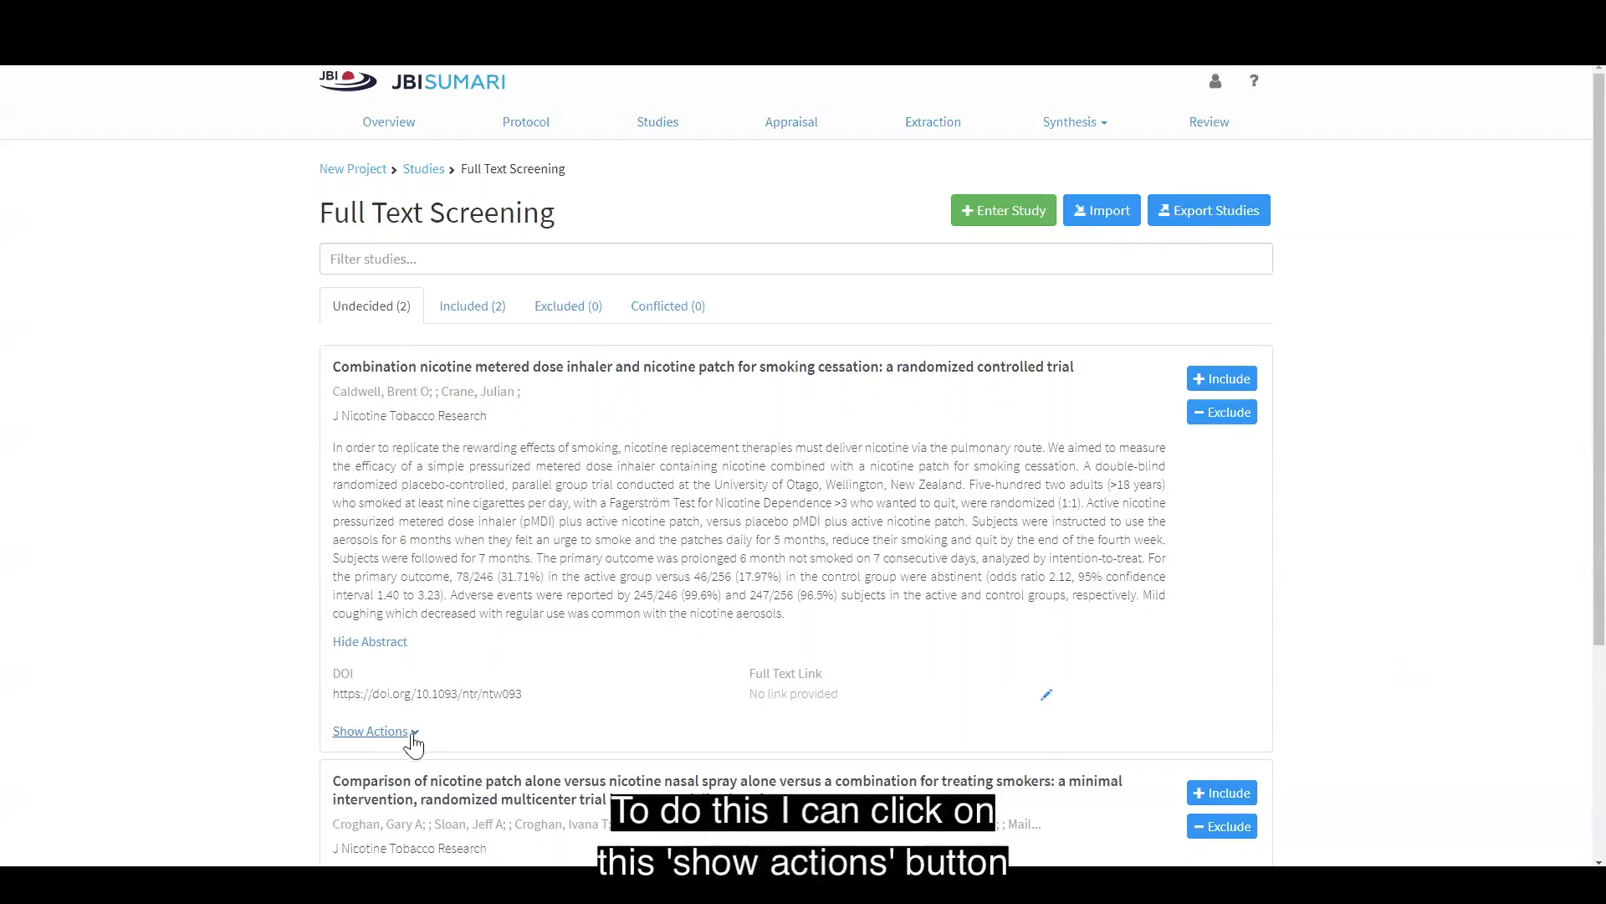
{"action": "left_click", "coordinate": [370, 731]}
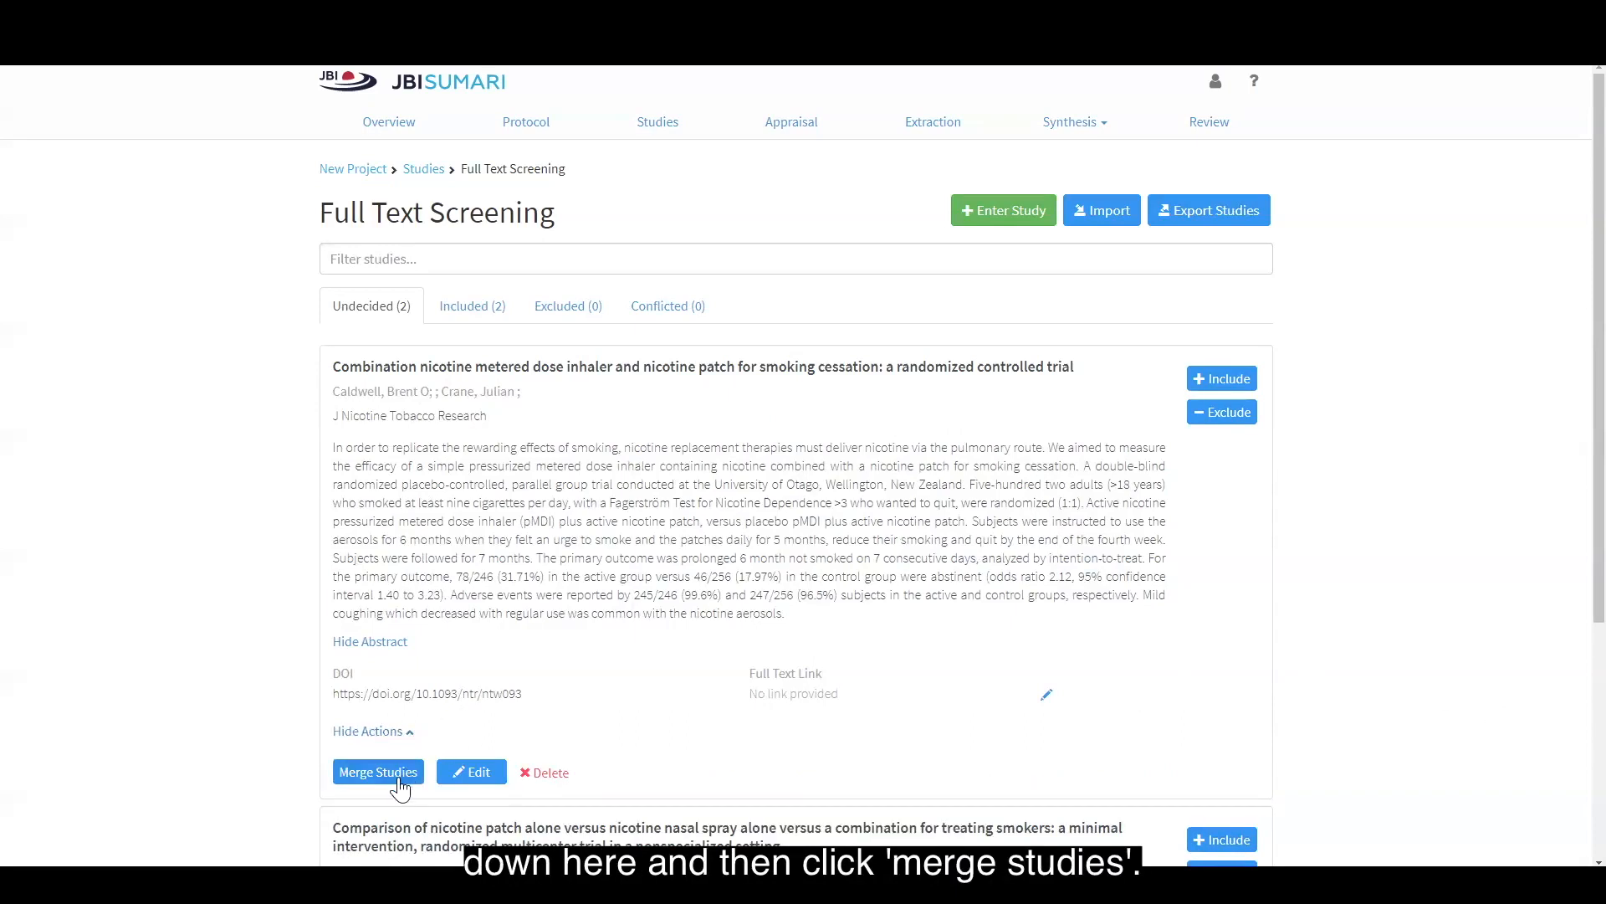
{"action": "left_click", "coordinate": [378, 771]}
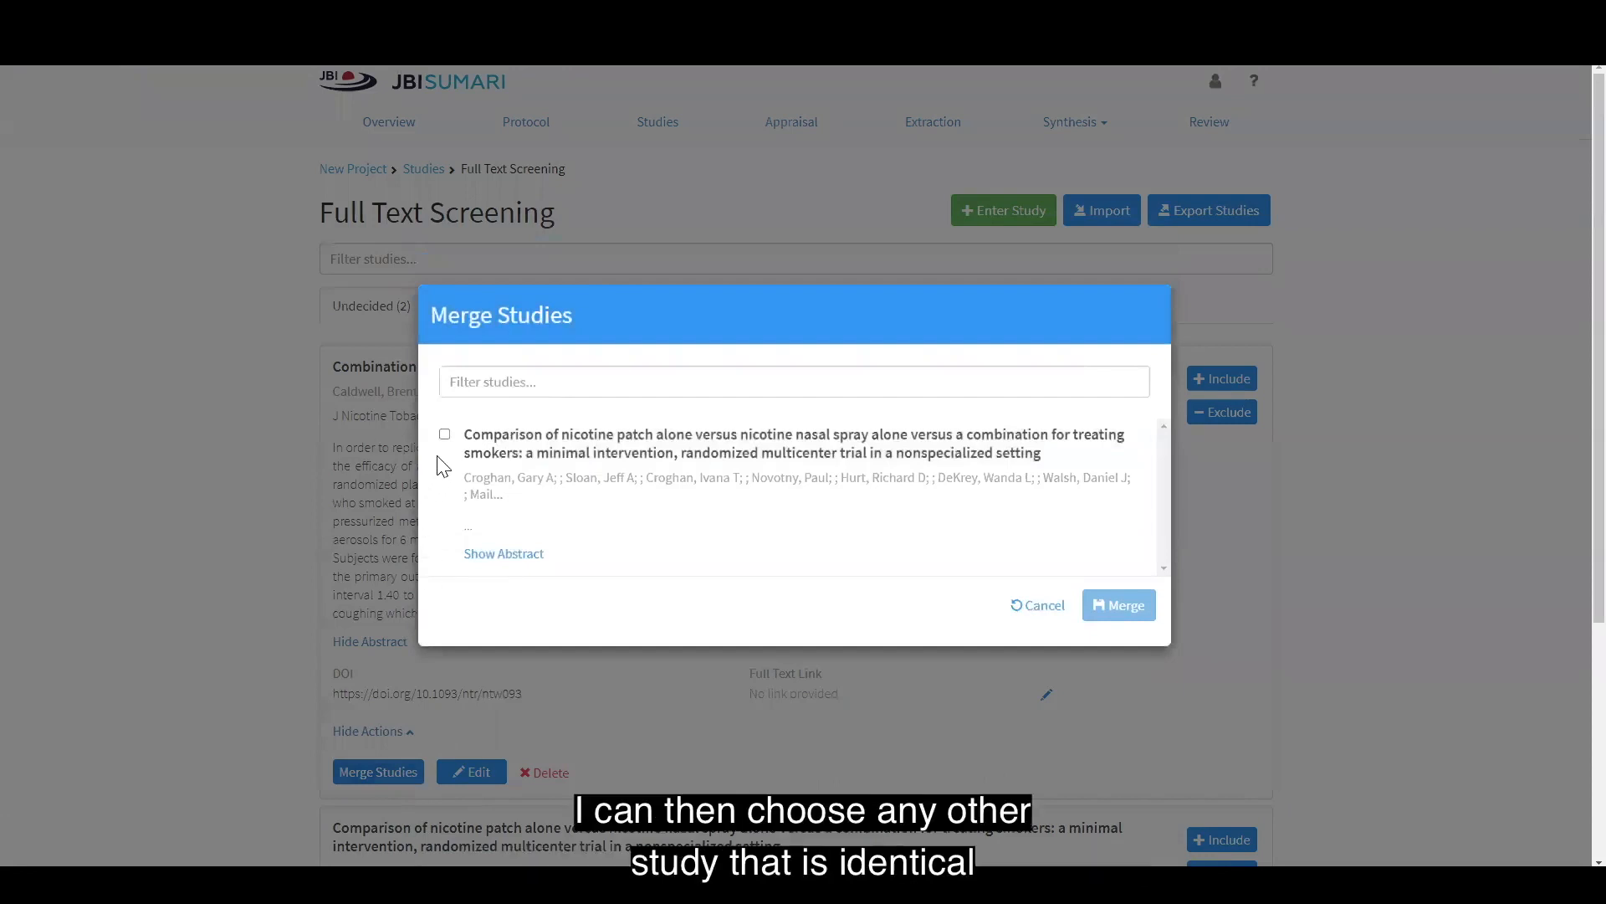
Merge the nicotine patch versus nasal spray comparison study into the inhaler and patch trial.
{"action": "left_click", "coordinate": [444, 433]}
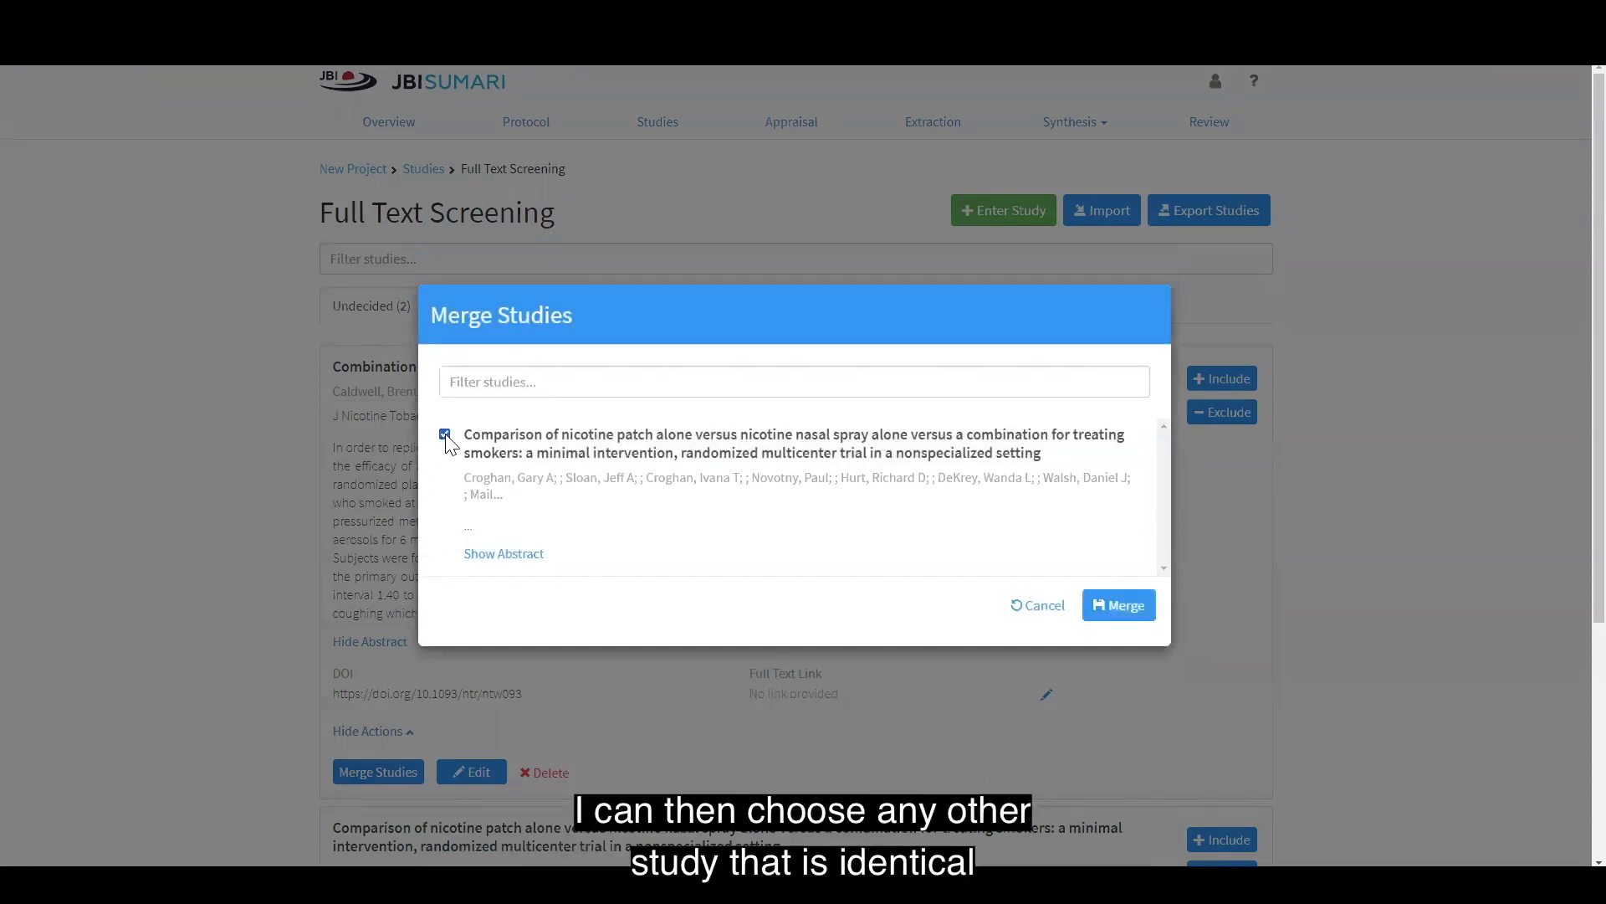
{"action": "left_click", "coordinate": [445, 433]}
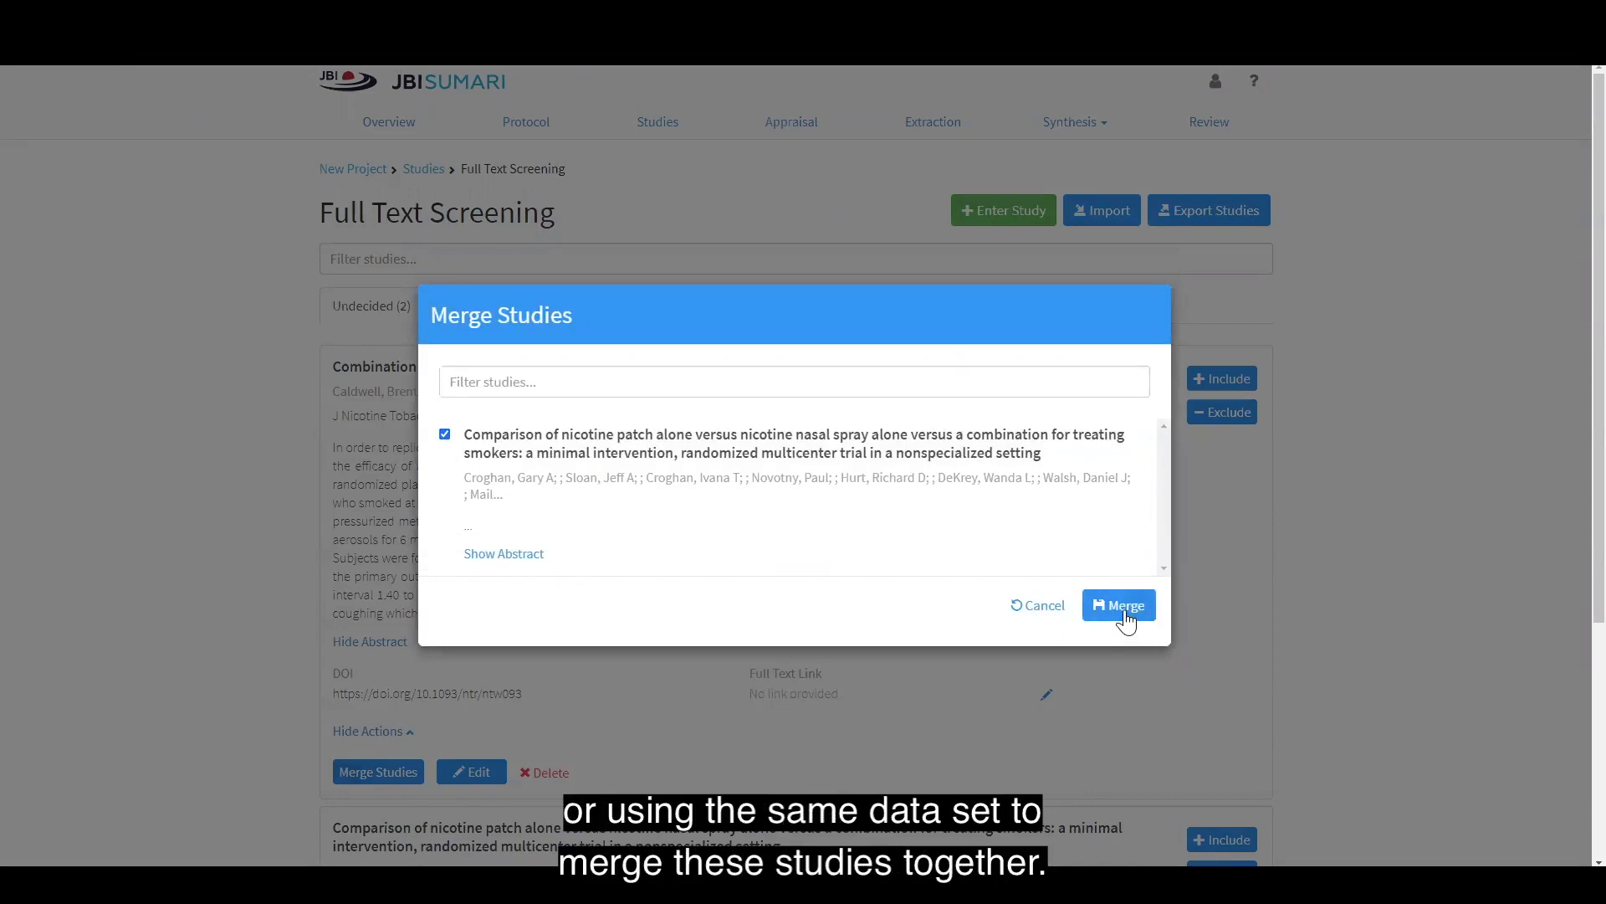
{"action": "left_click", "coordinate": [1118, 604]}
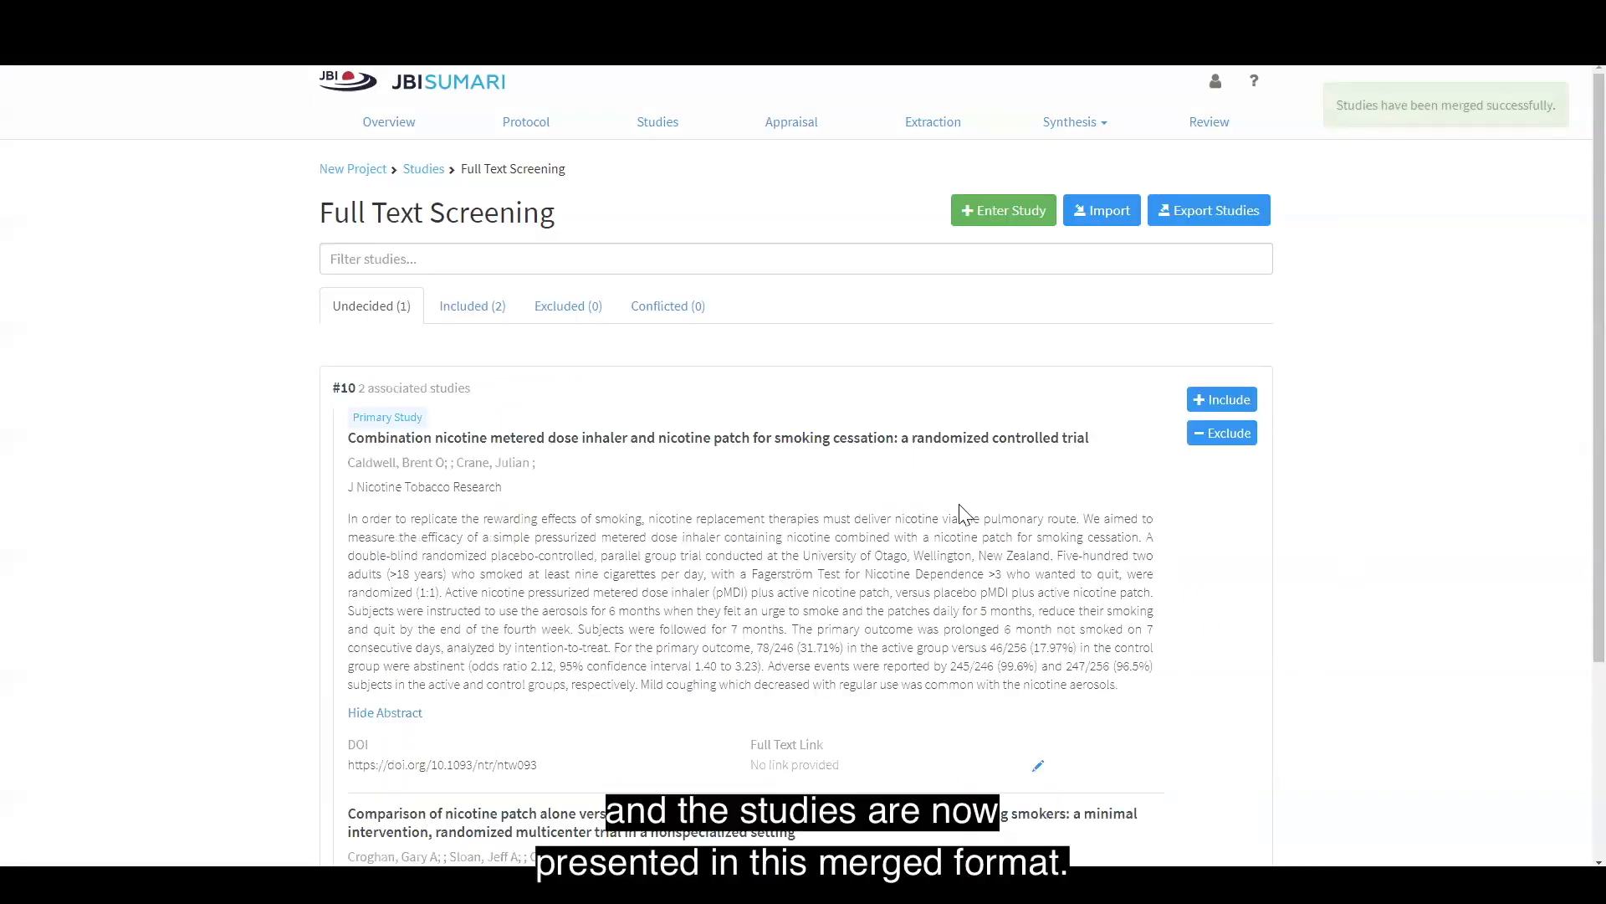
Scroll to review merged record #10 with its 2 associated studies under Undecided.
{"action": "scroll", "scroll_direction": "down", "scroll_amount": 3}
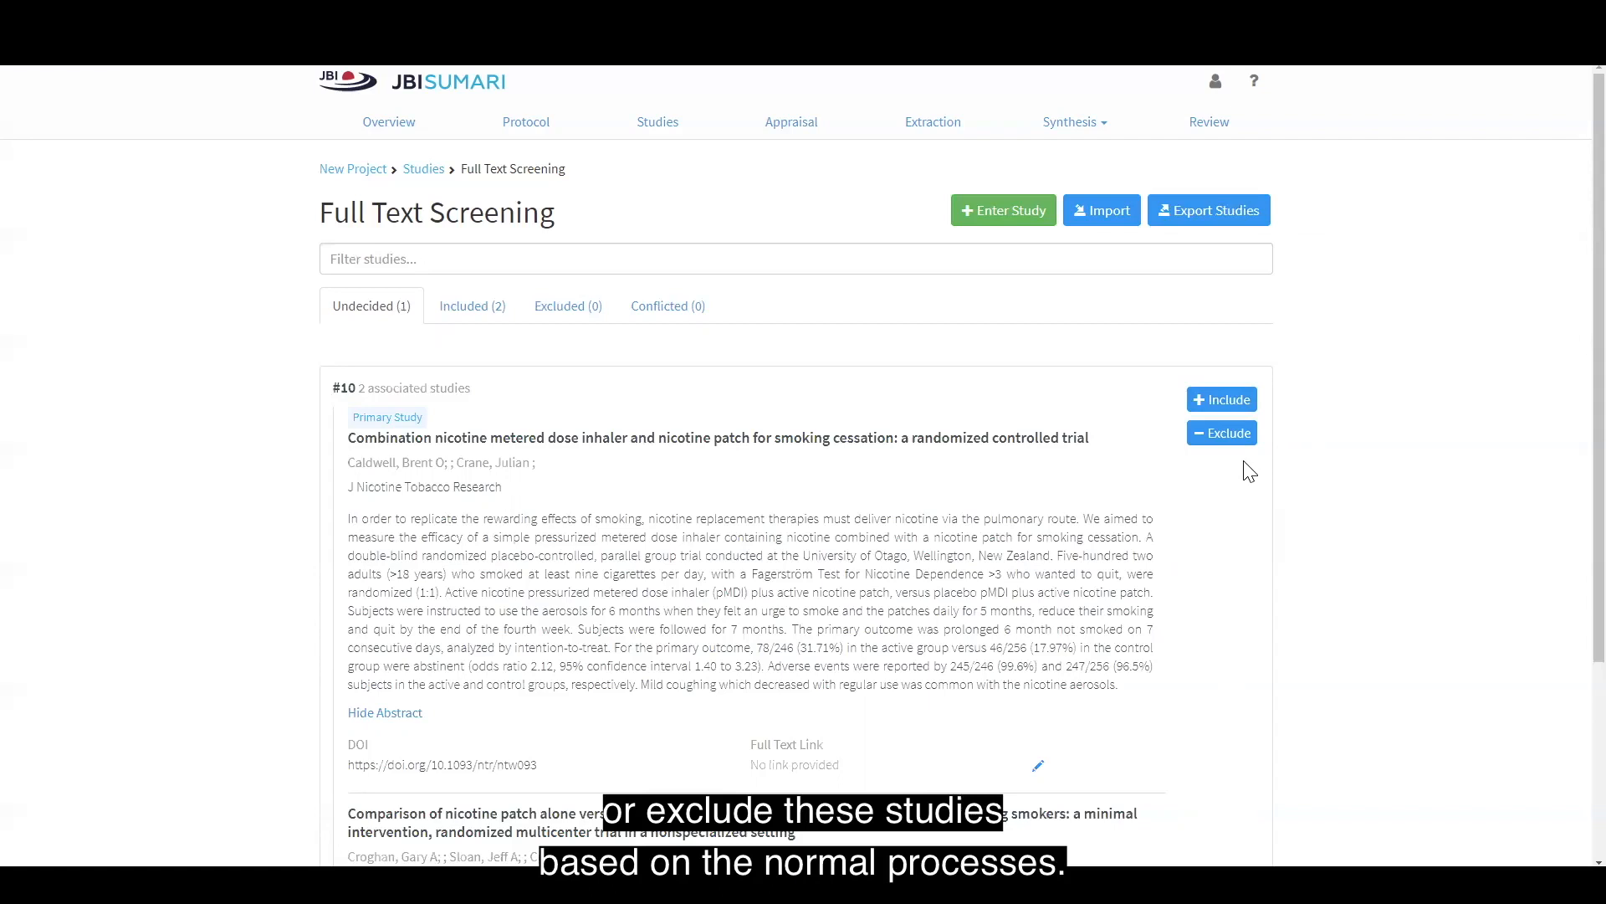
{"action": "mouse_move", "coordinate": [917, 485]}
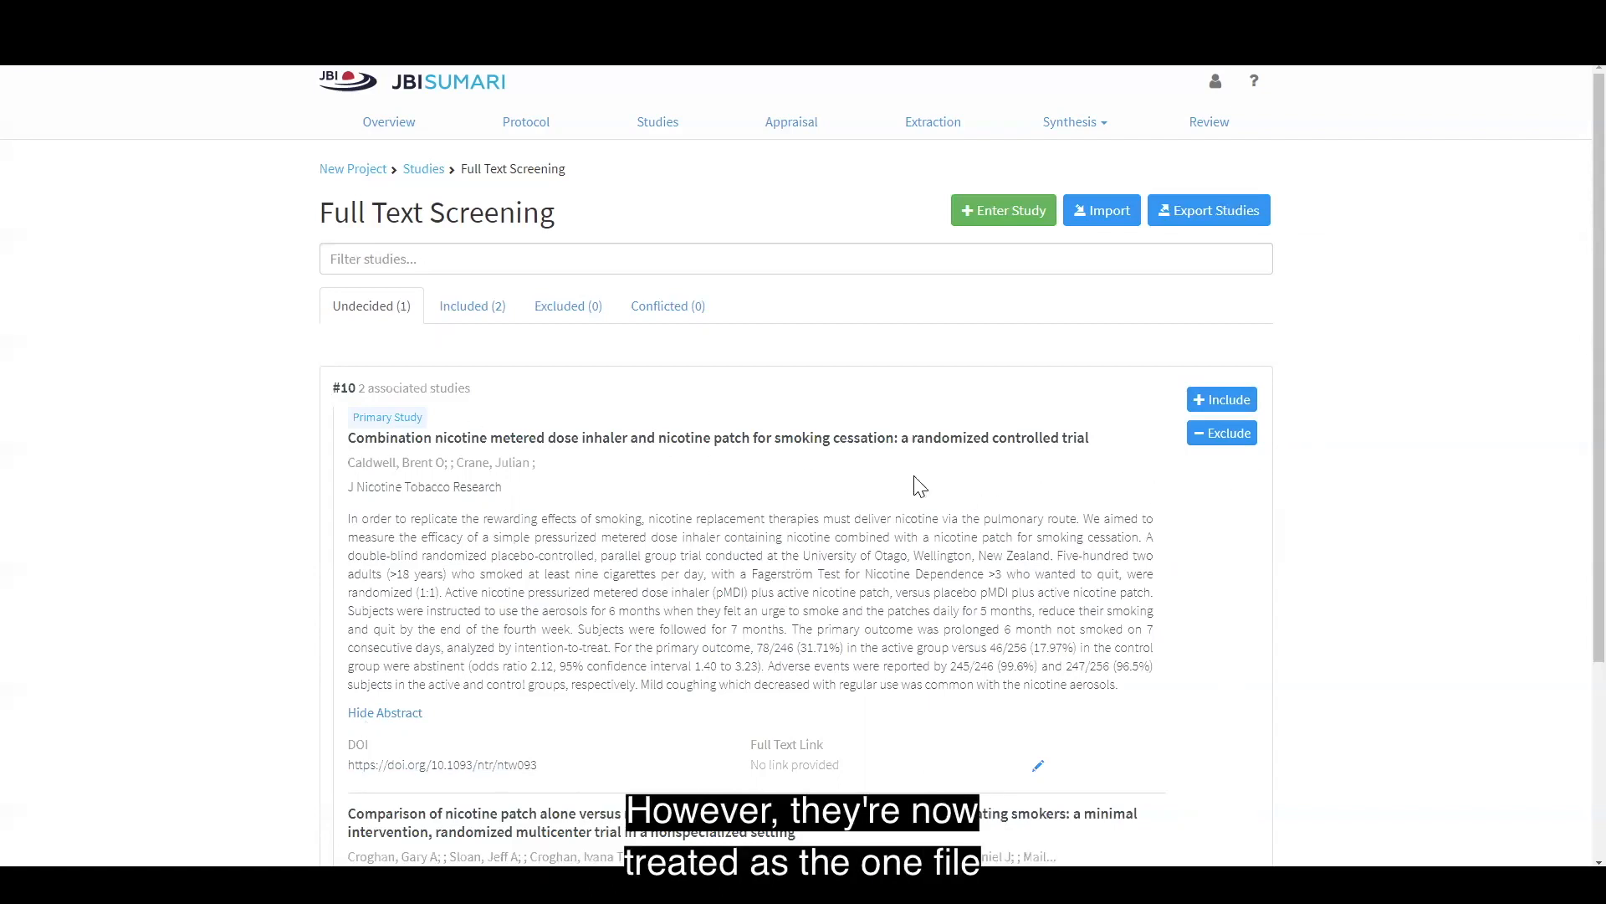